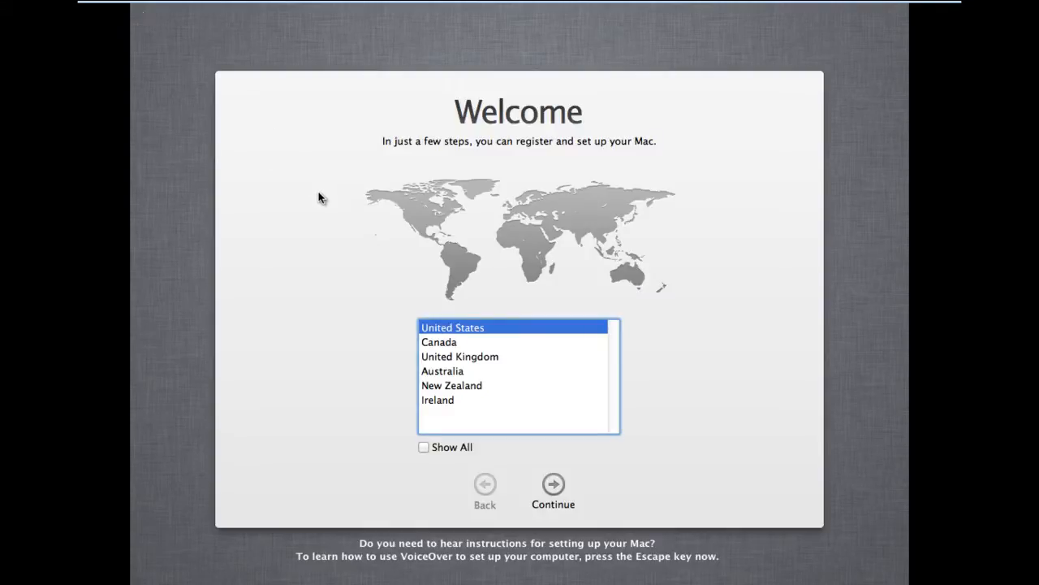
mouse_move(604, 478)
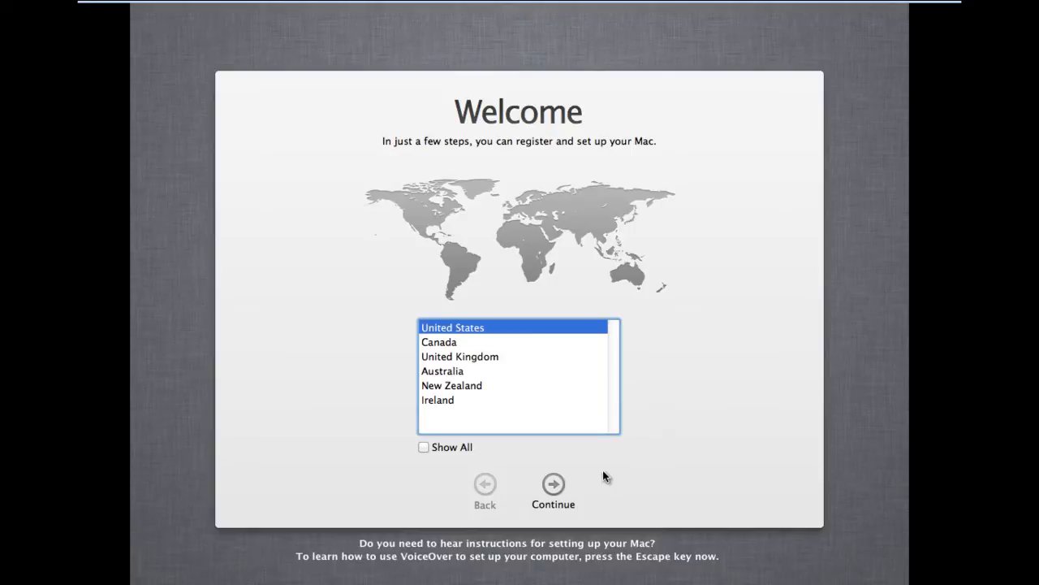
Step: Keep United States and the U.S. keyboard, and choose Not Now for transferring information
left_click(552, 484)
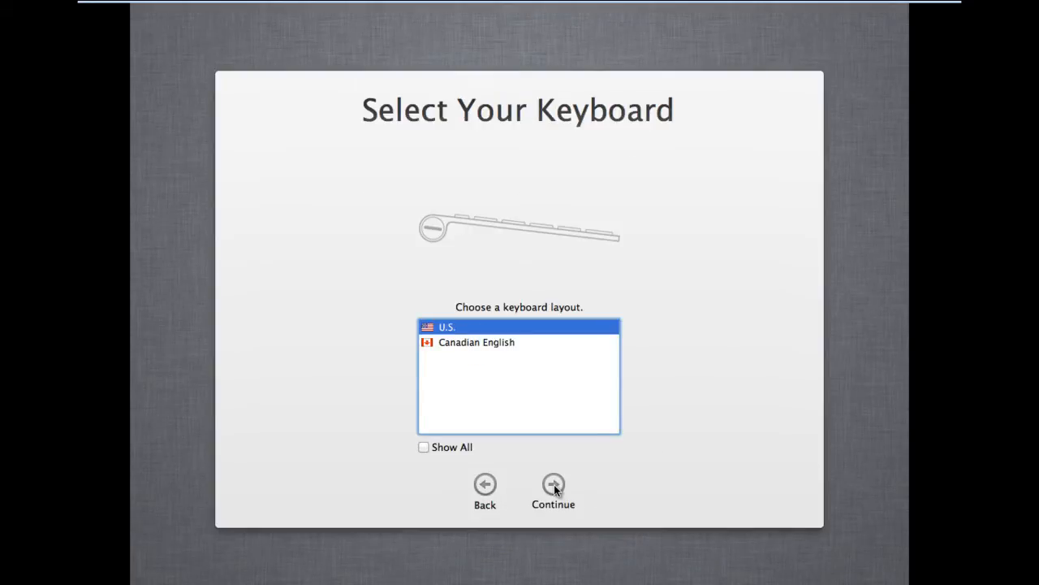
left_click(552, 483)
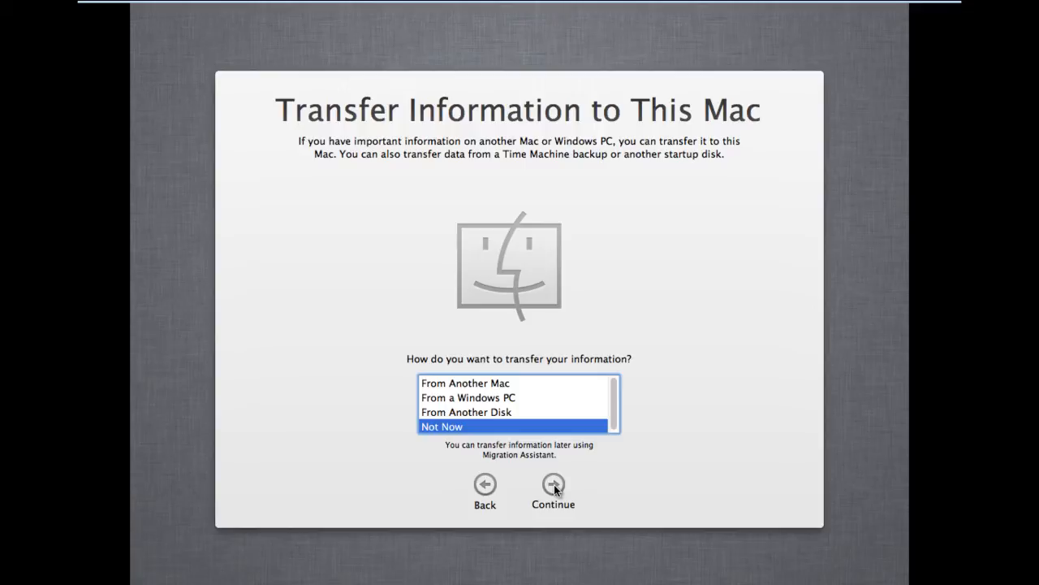
left_click(552, 484)
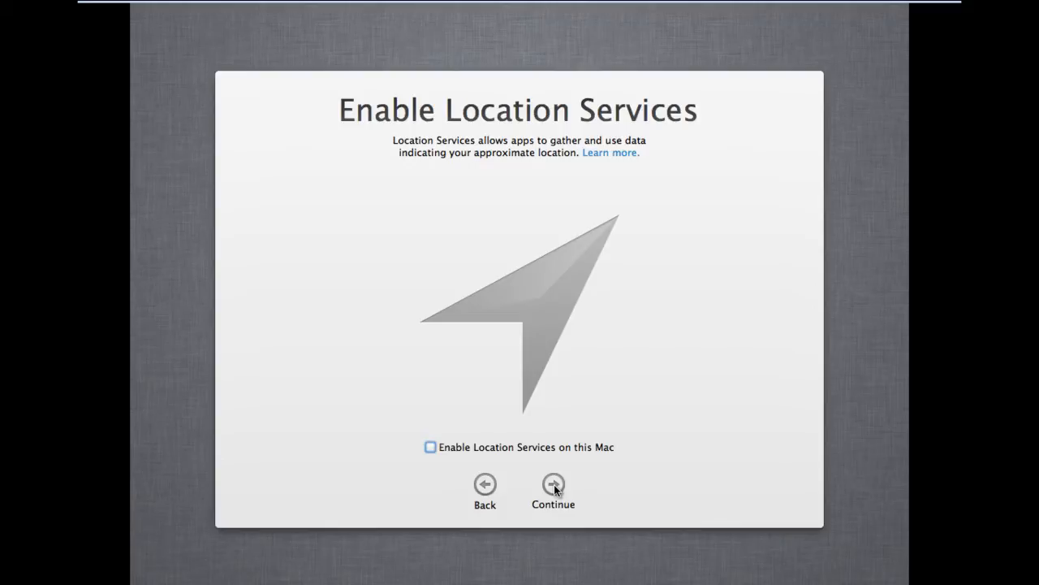
mouse_move(437, 452)
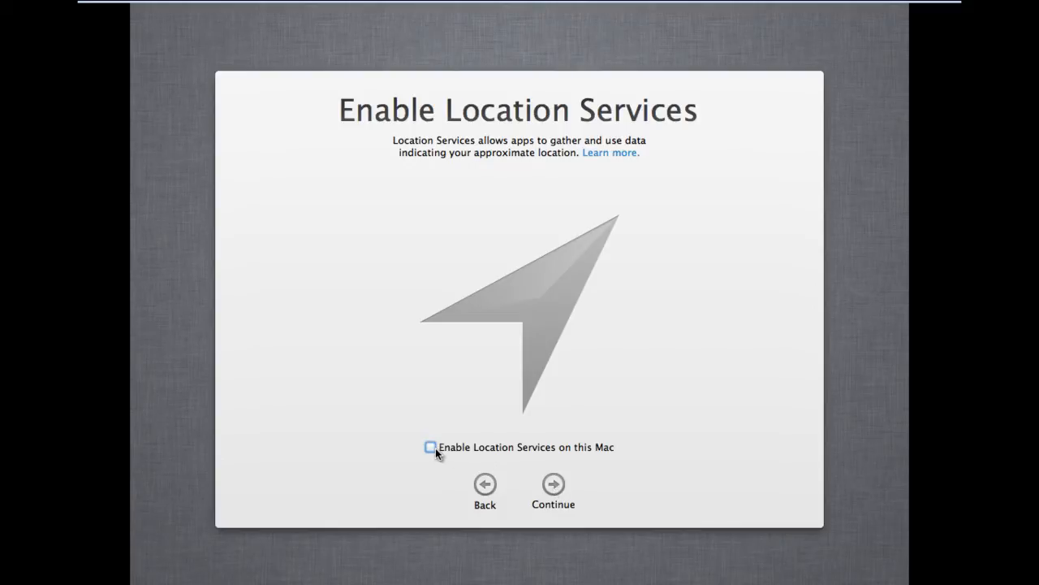
Step: Turn on Enable Location Services and proceed to the Apple ID screen
left_click(431, 447)
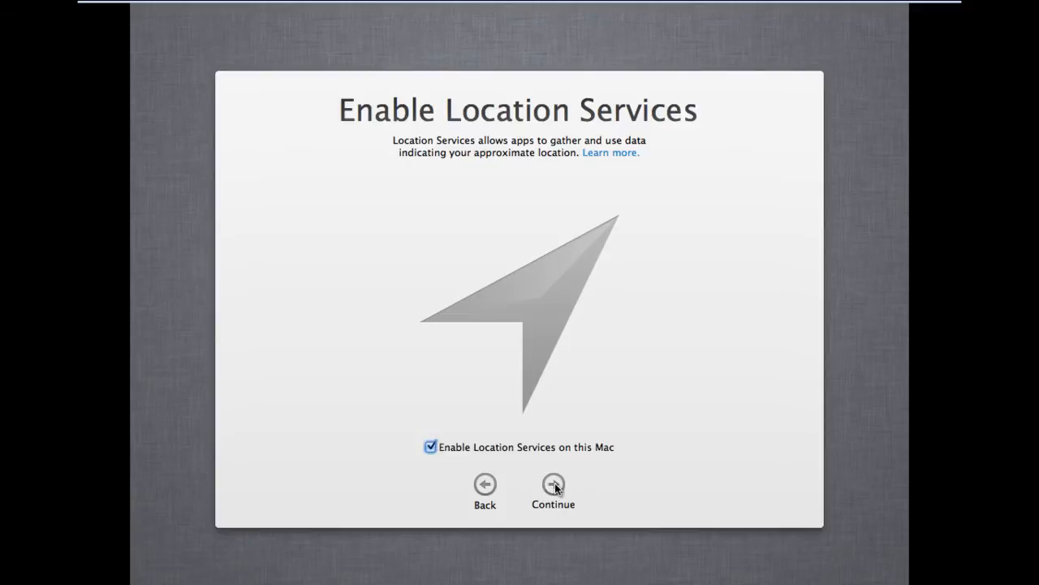
left_click(552, 484)
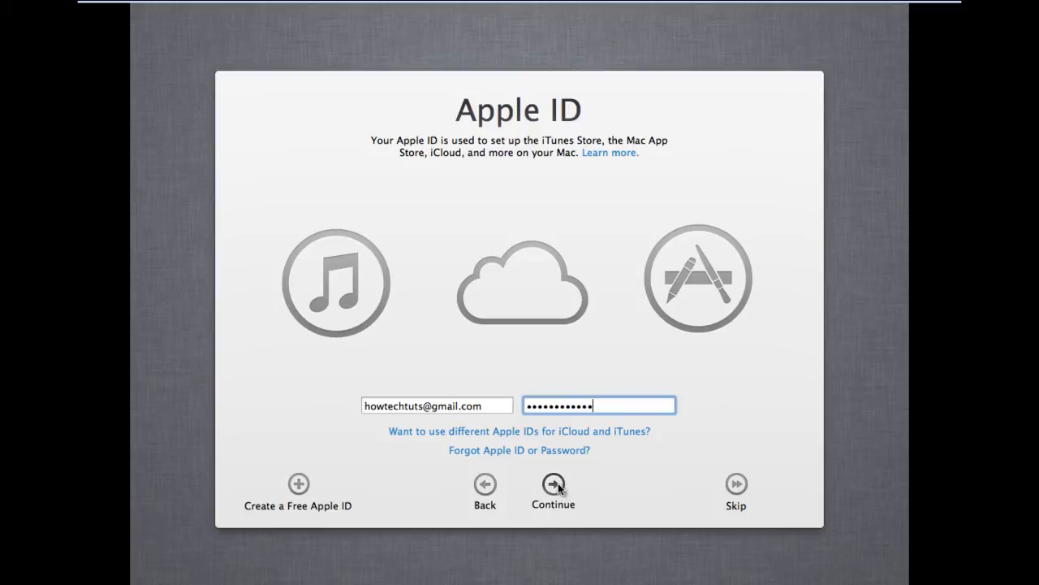
Step: Sign in with the entered Apple ID and choose Not Now for security questions
left_click(552, 484)
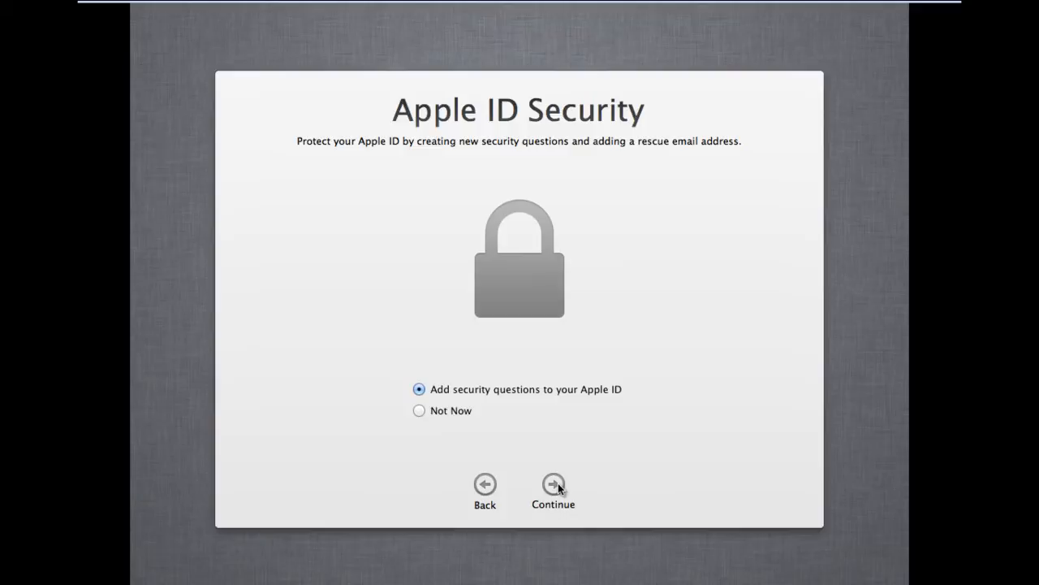
left_click(419, 409)
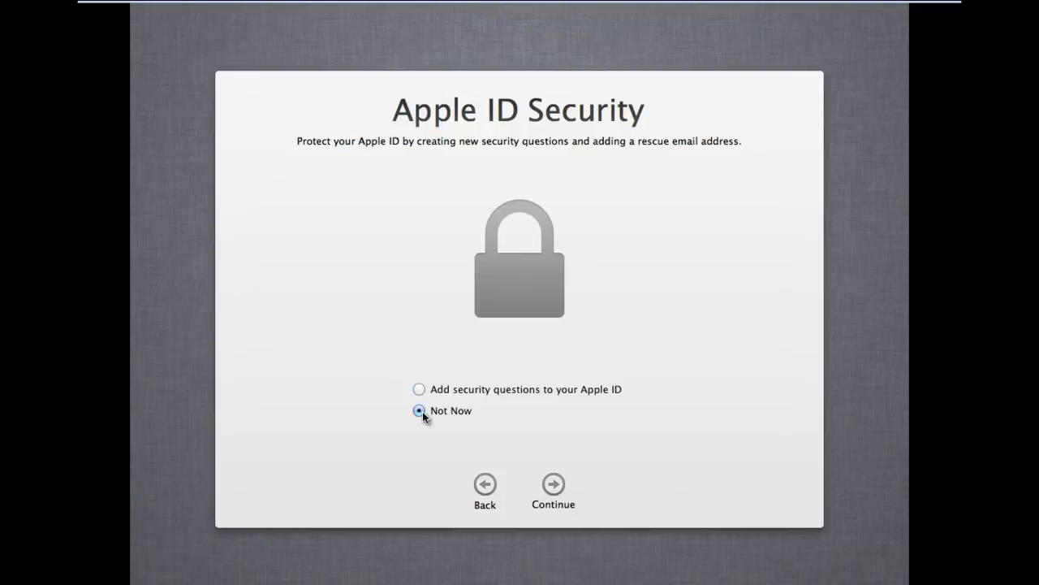
left_click(552, 484)
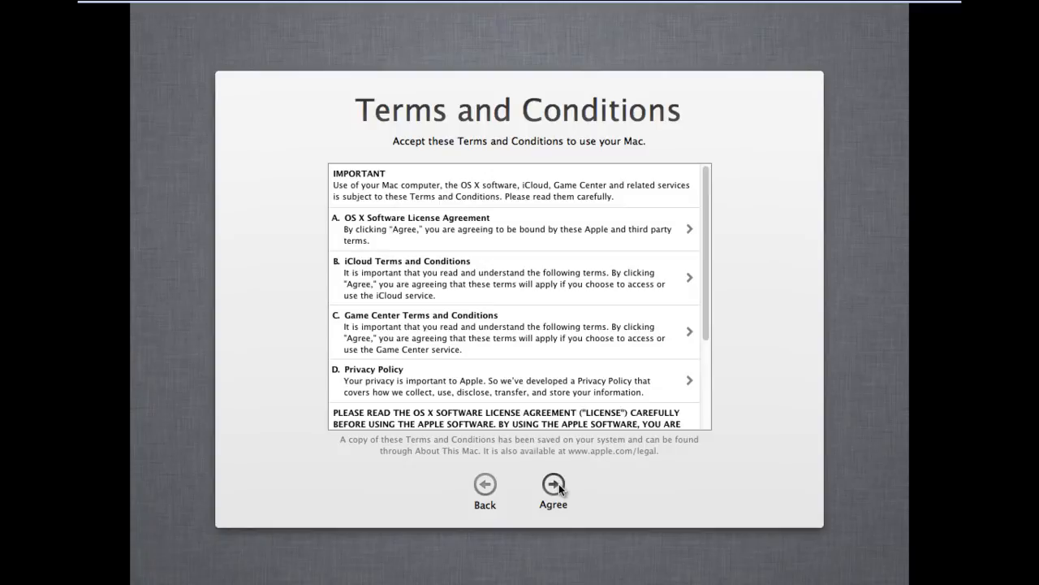
Step: Agree to the terms and conditions and confirm the agreement
left_click(552, 483)
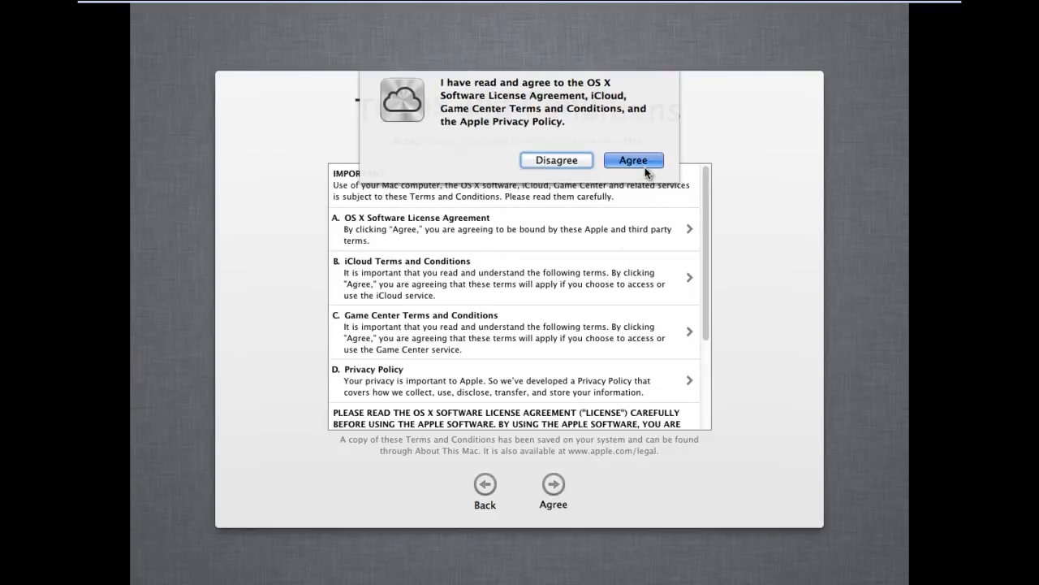
left_click(633, 160)
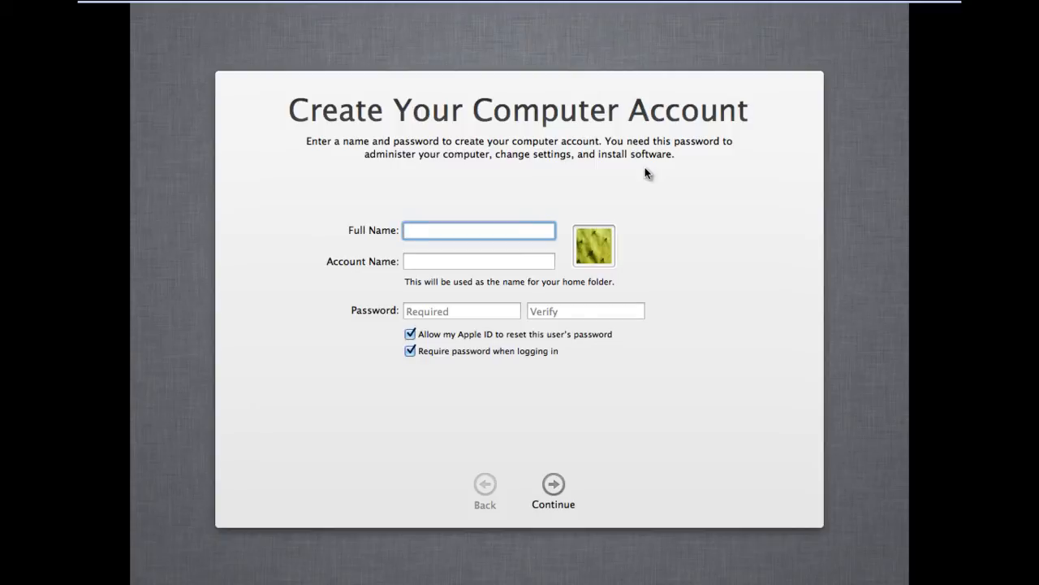
Step: Create the computer account with full name Bill, account name bill-mac and a password
type("Bill")
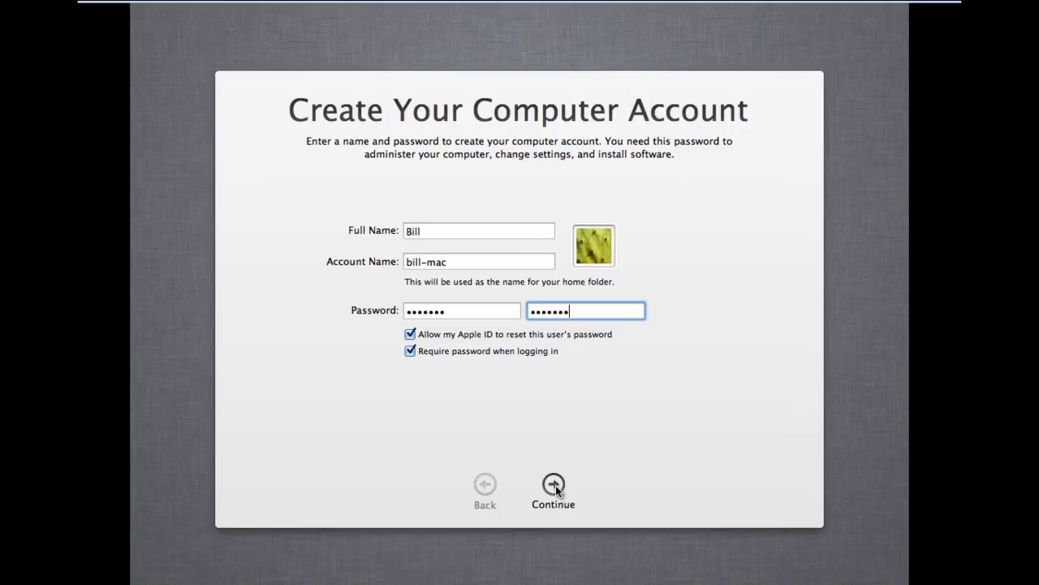
left_click(553, 484)
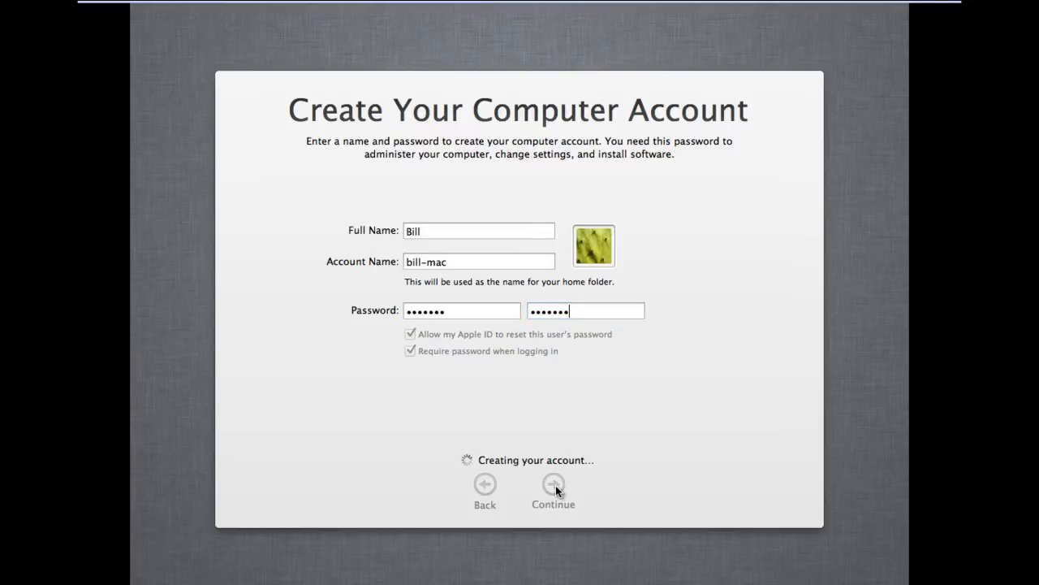
Step: Skip registering the Mac, confirm the skip, and reach the Thank You screen
left_click(553, 484)
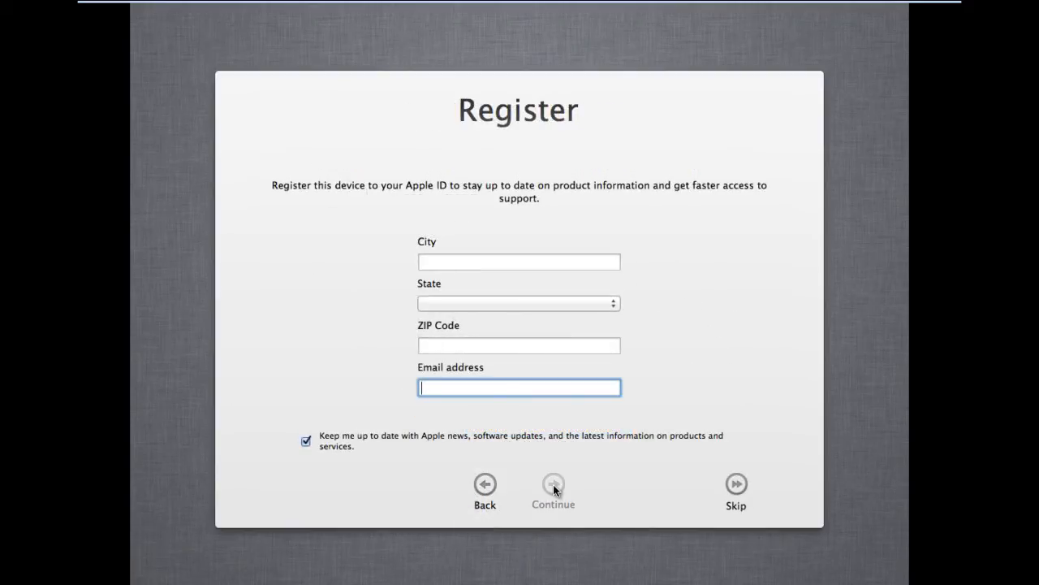
mouse_move(735, 474)
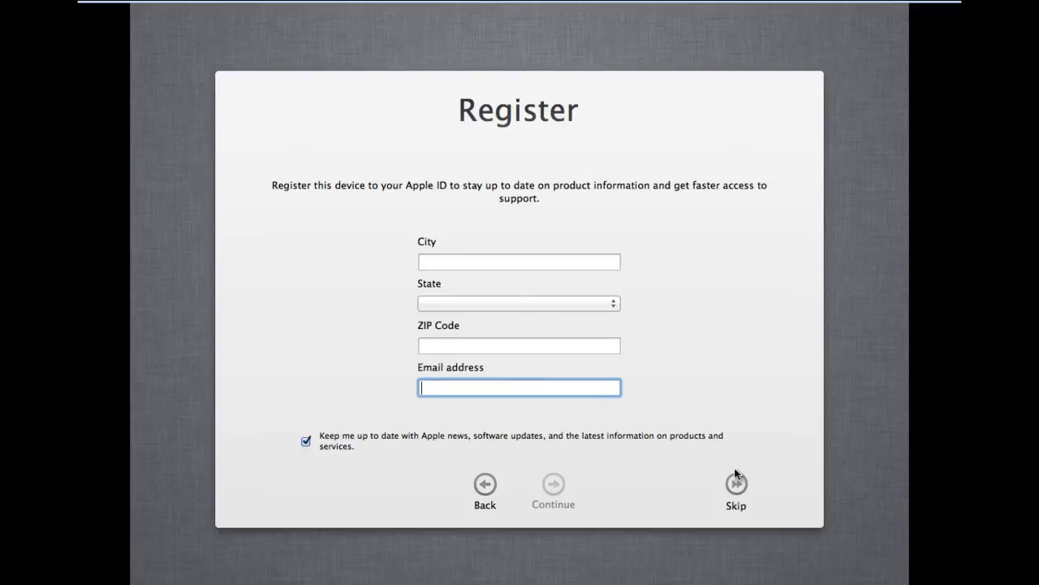
left_click(735, 484)
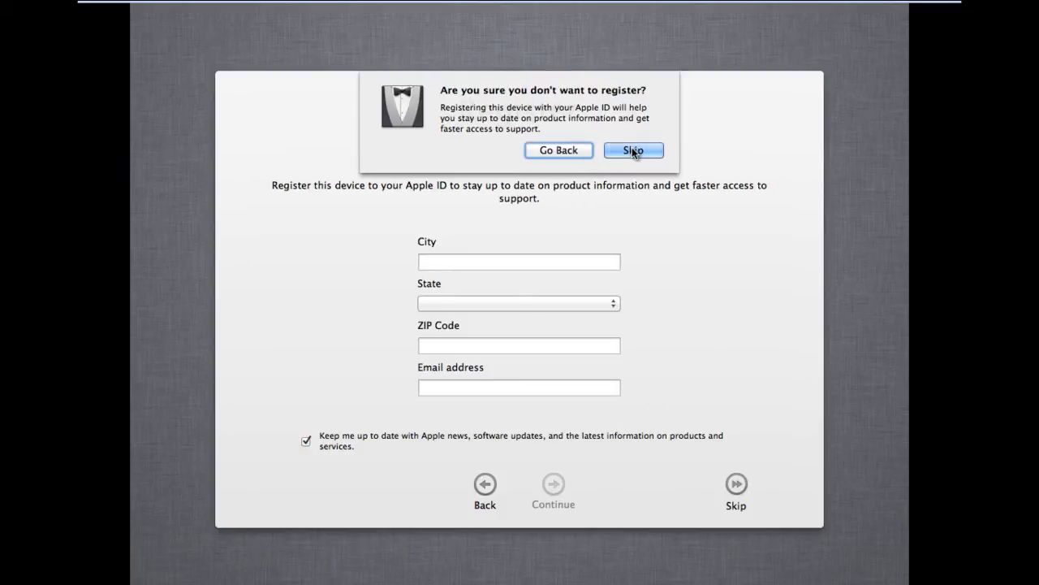
left_click(633, 150)
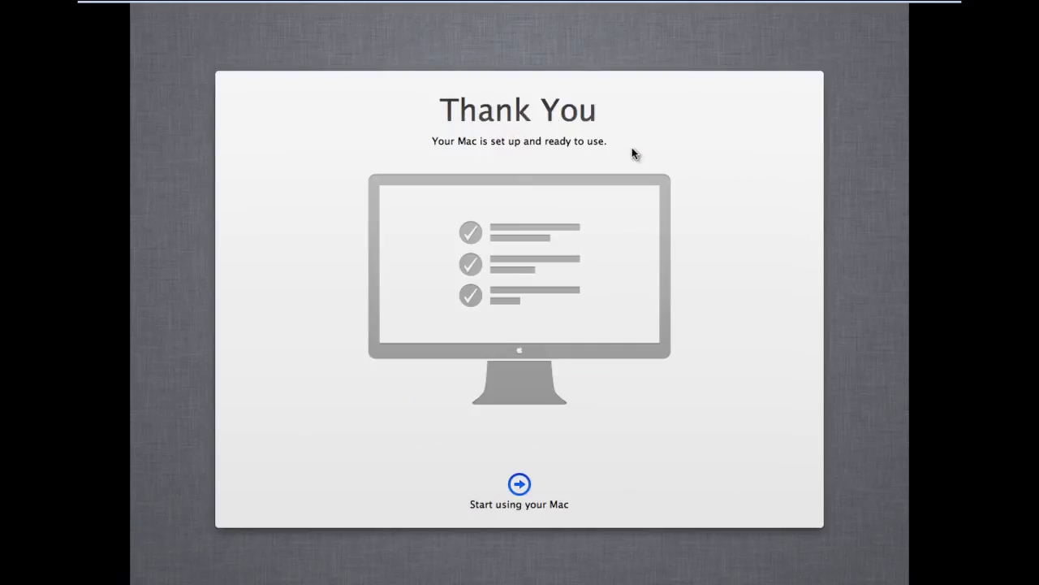
left_click(520, 484)
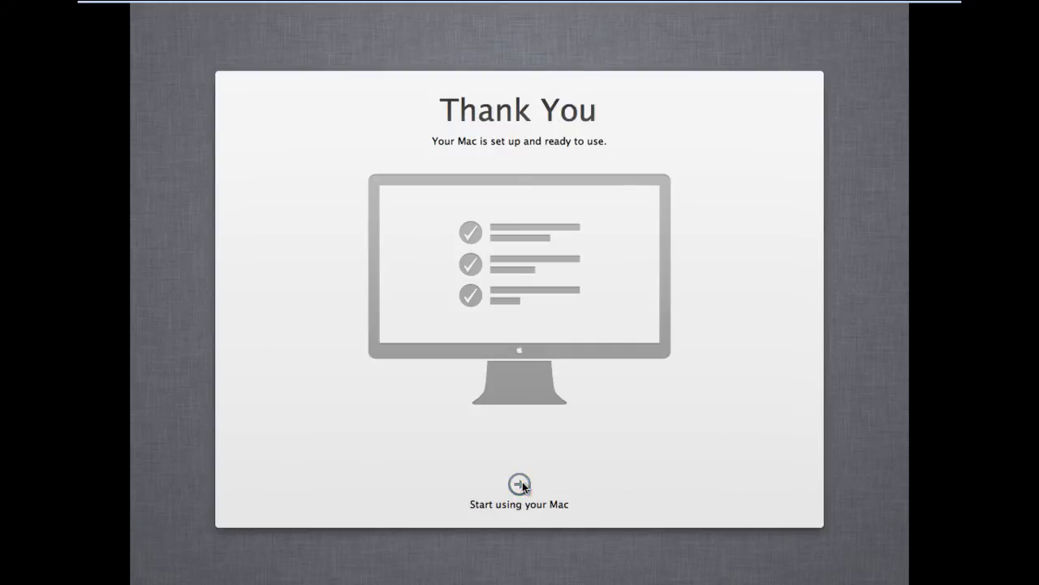
Step: Start using the Mac so the Finder desktop appears
left_click(520, 484)
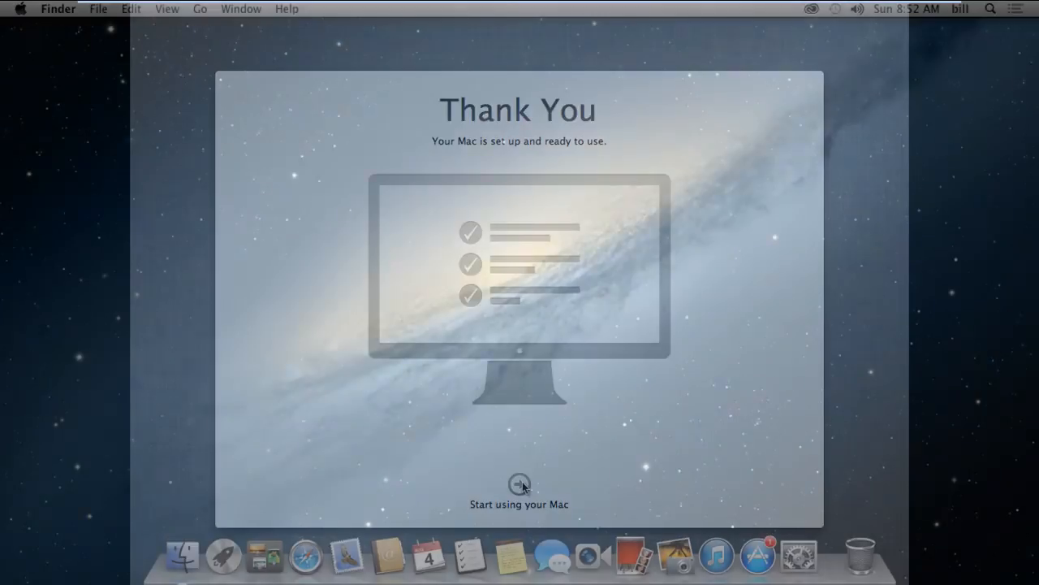
left_click(519, 484)
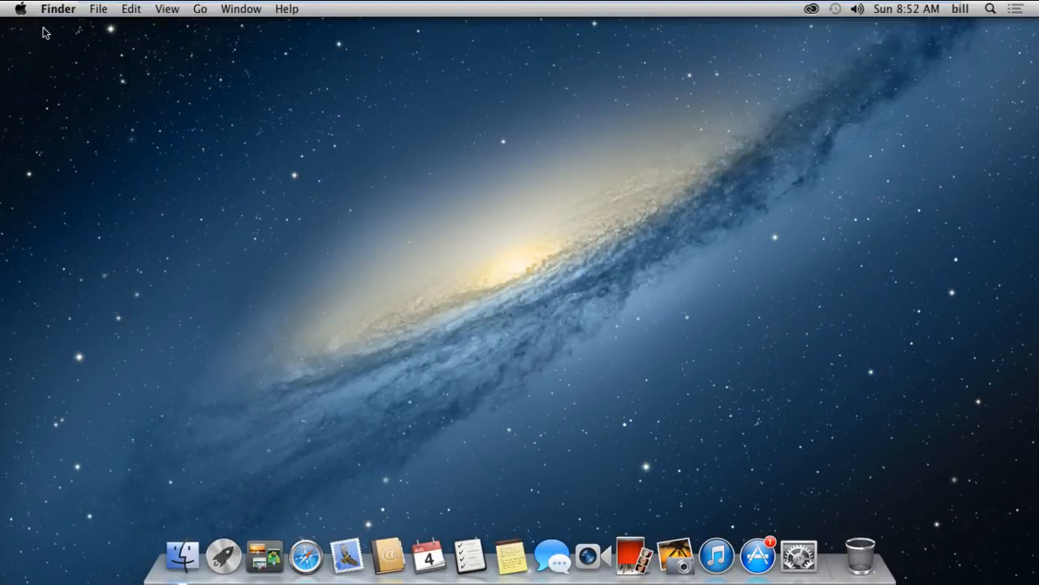
mouse_move(26, 19)
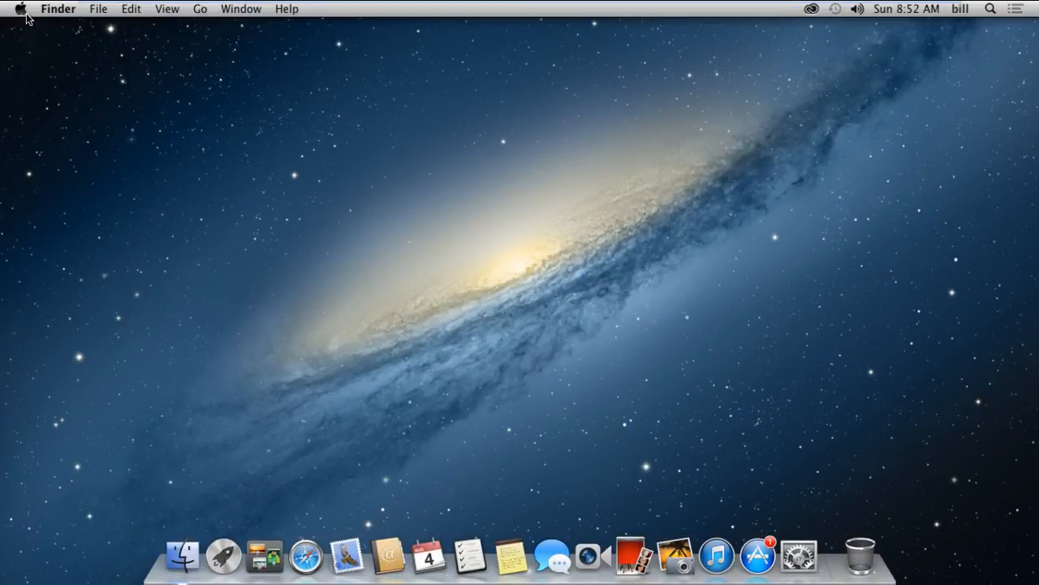
Step: Show About This Mac from the Apple menu, reporting OS X 10.8.3
left_click(20, 10)
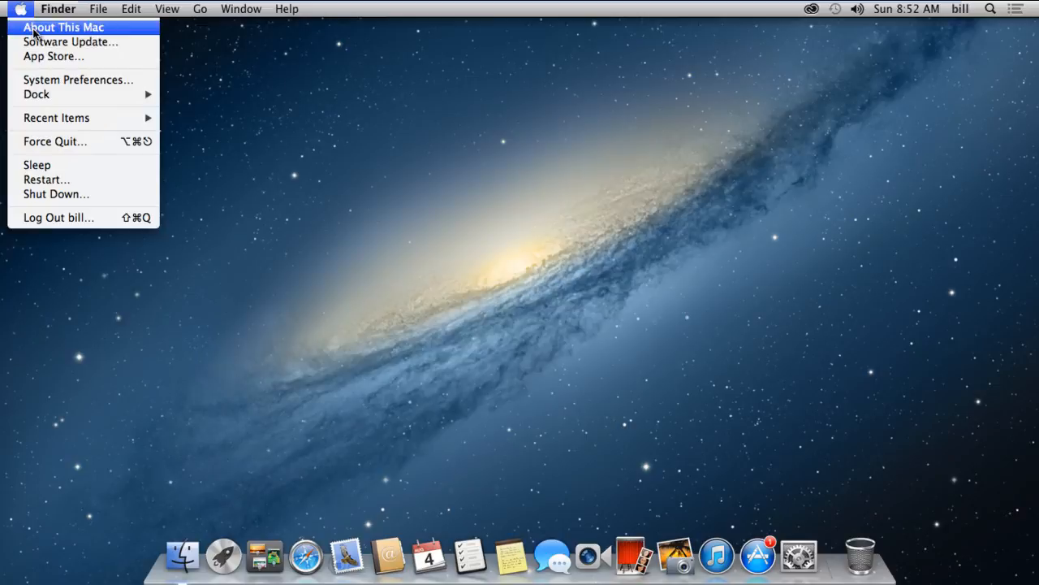
left_click(63, 26)
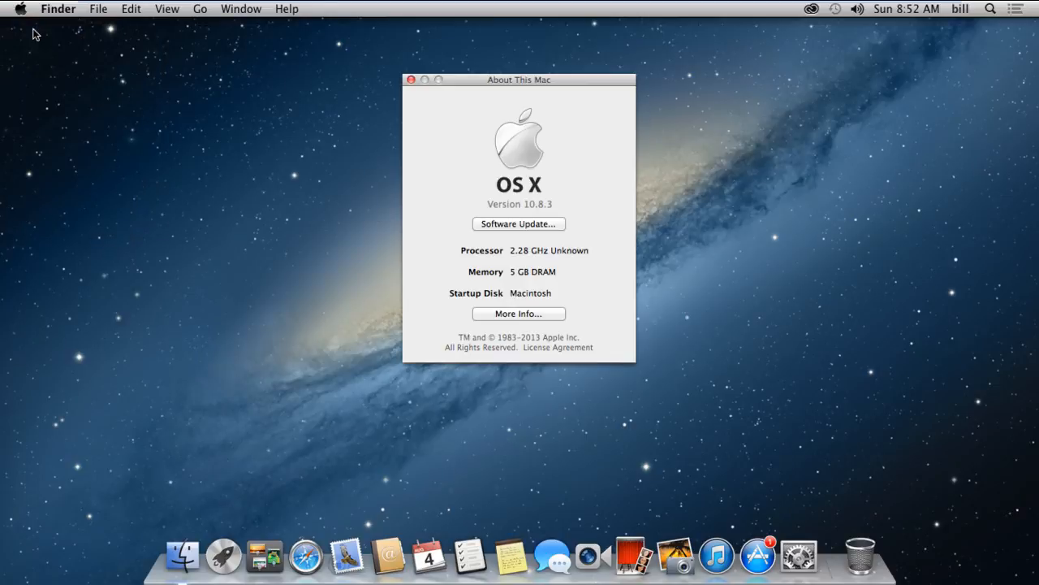